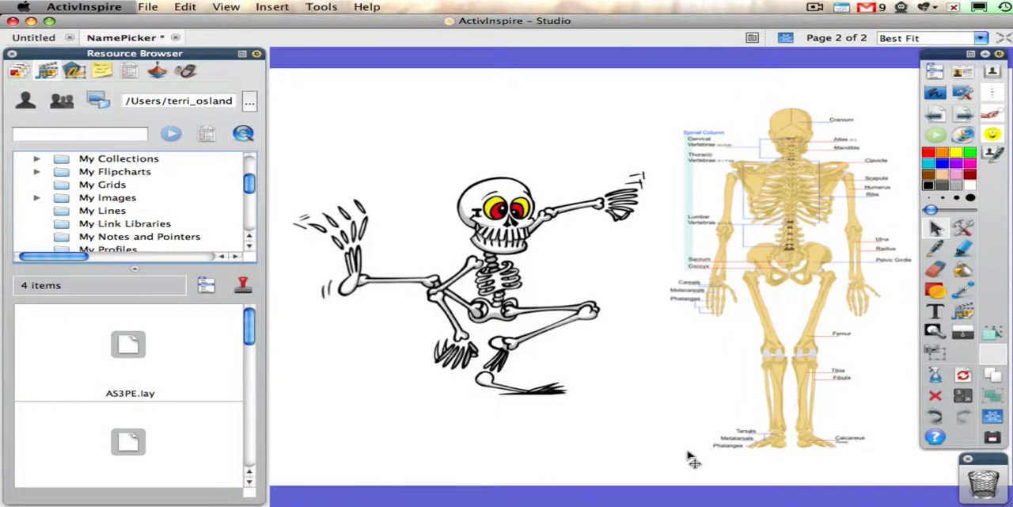
{"action": "mouse_move", "coordinate": [362, 365]}
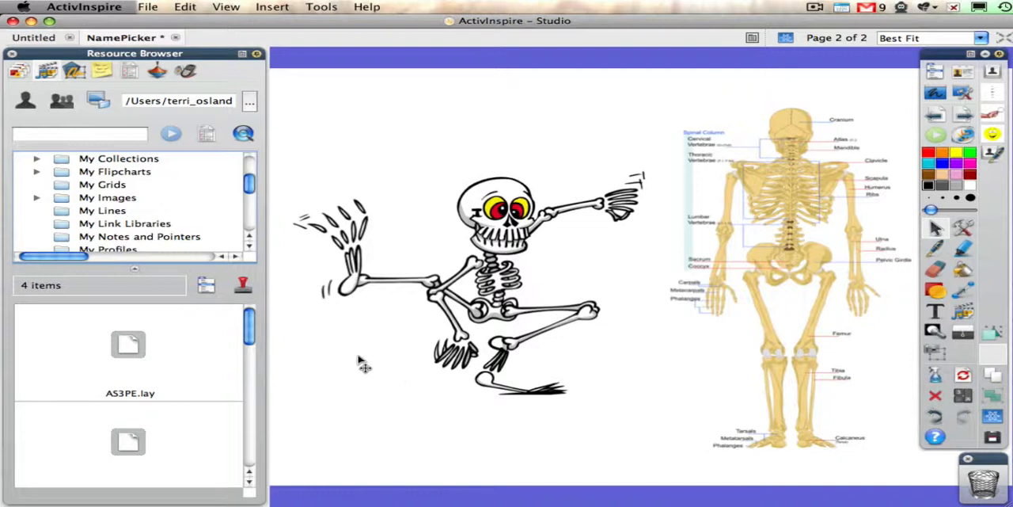
{"action": "mouse_move", "coordinate": [326, 362]}
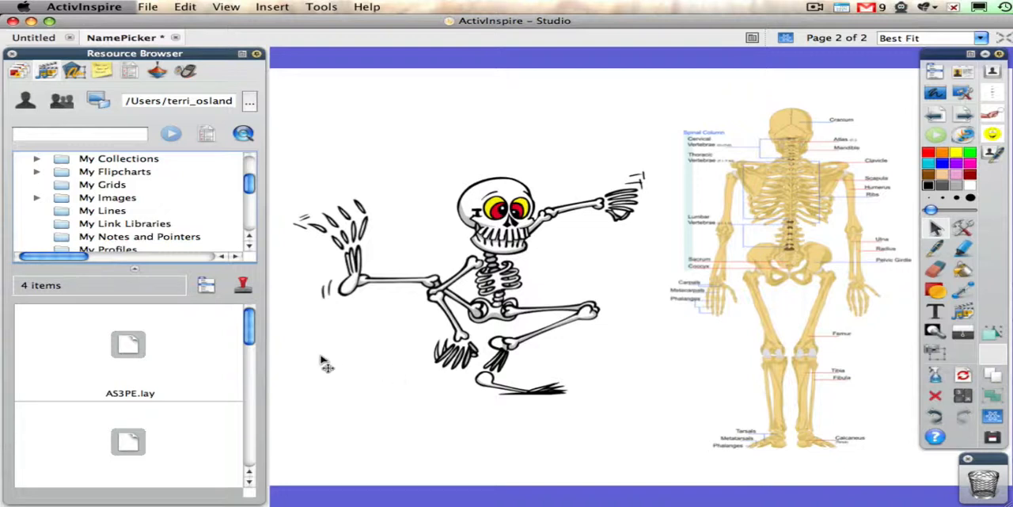
{"action": "mouse_move", "coordinate": [177, 367]}
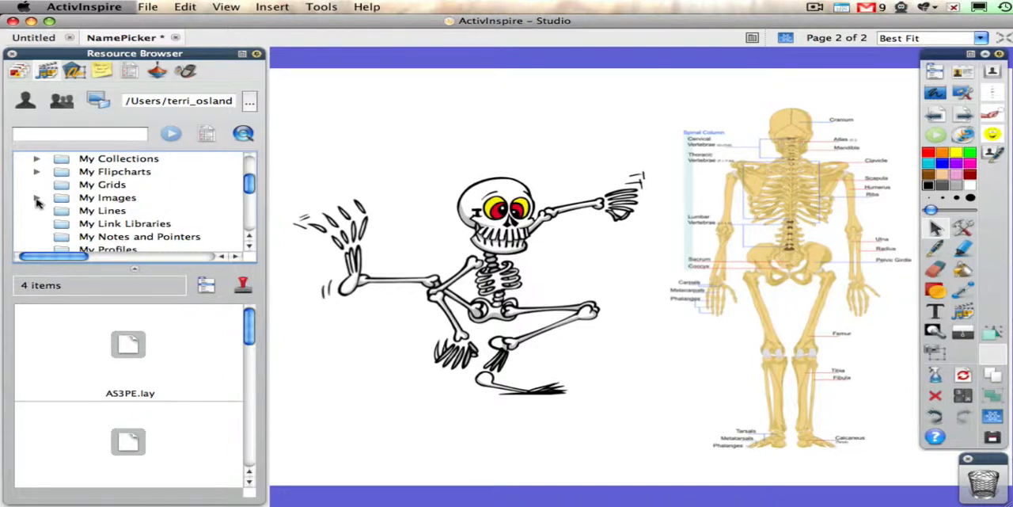
- Expand My Images and select its empty SkeletalSystem subfolder
{"action": "left_click", "coordinate": [36, 197]}
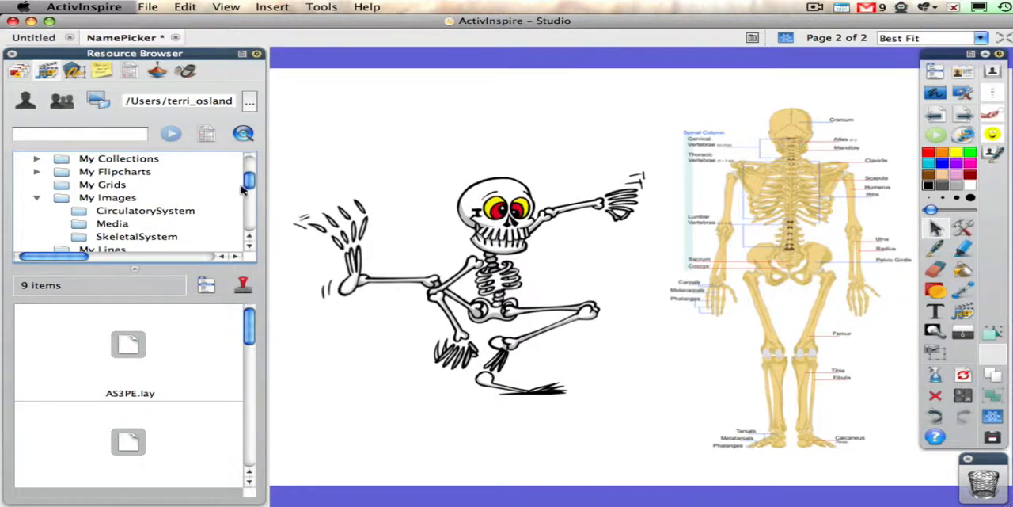
{"action": "scroll", "scroll_direction": "down", "scroll_amount": 3}
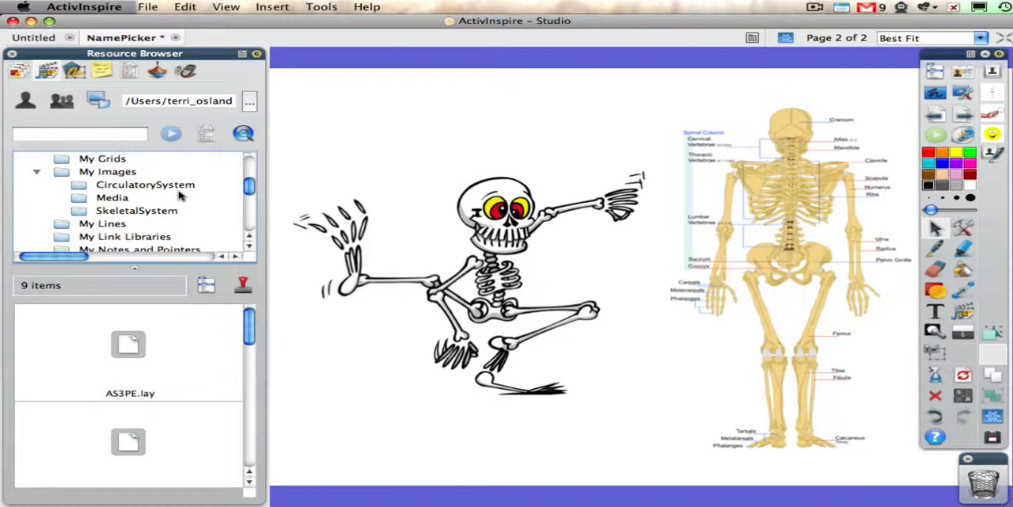
{"action": "mouse_move", "coordinate": [159, 212]}
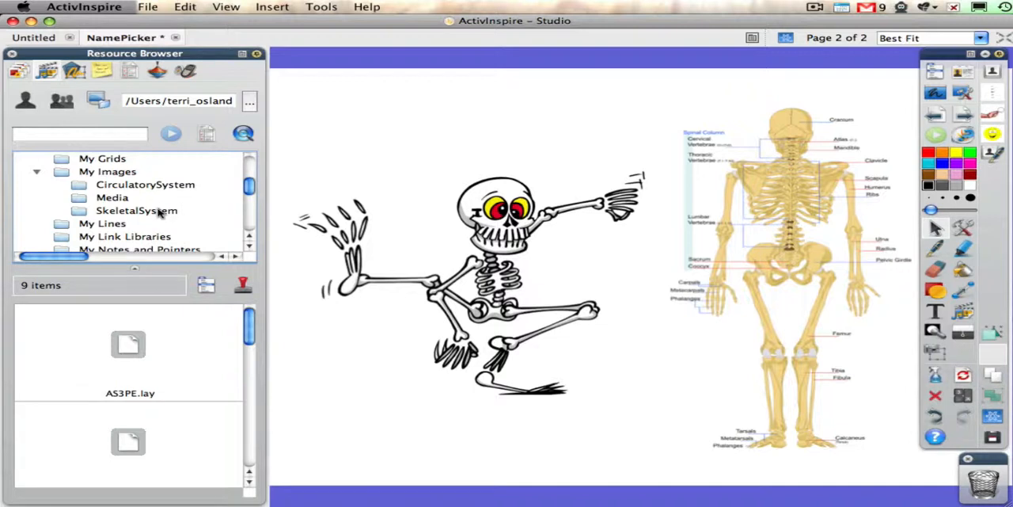
{"action": "left_click", "coordinate": [136, 209]}
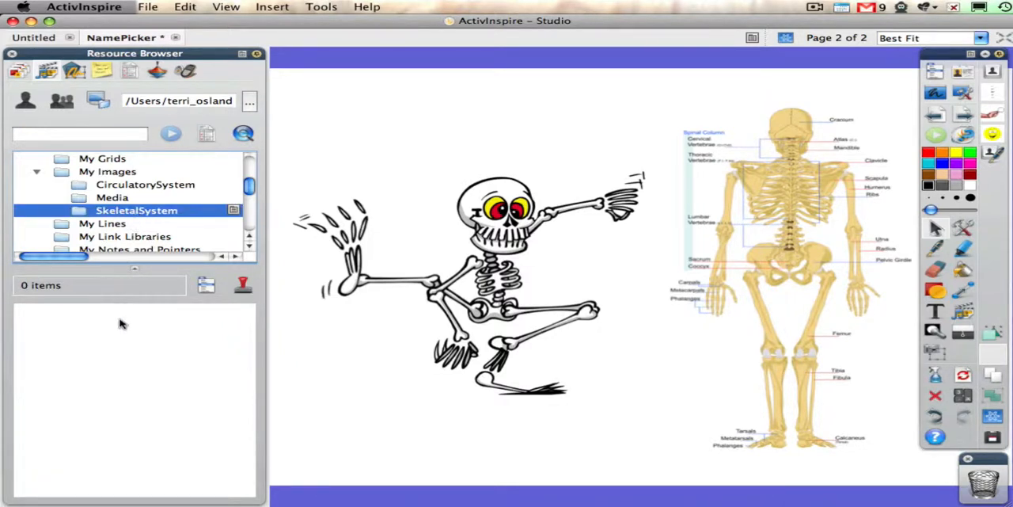
{"action": "mouse_move", "coordinate": [133, 361]}
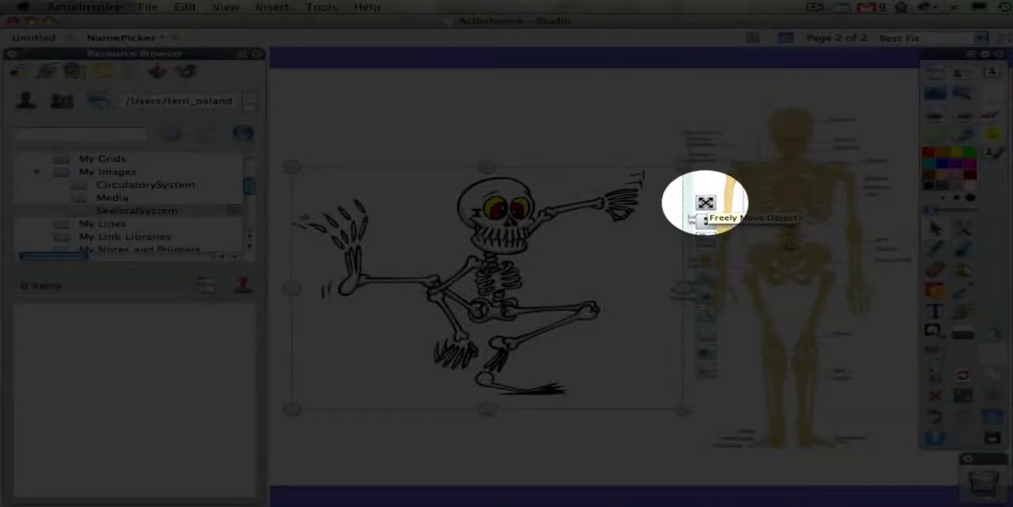
- Drag the cartoon skeleton into SkeletalSystem, saving it as resource.as4
{"action": "left_click", "coordinate": [488, 285]}
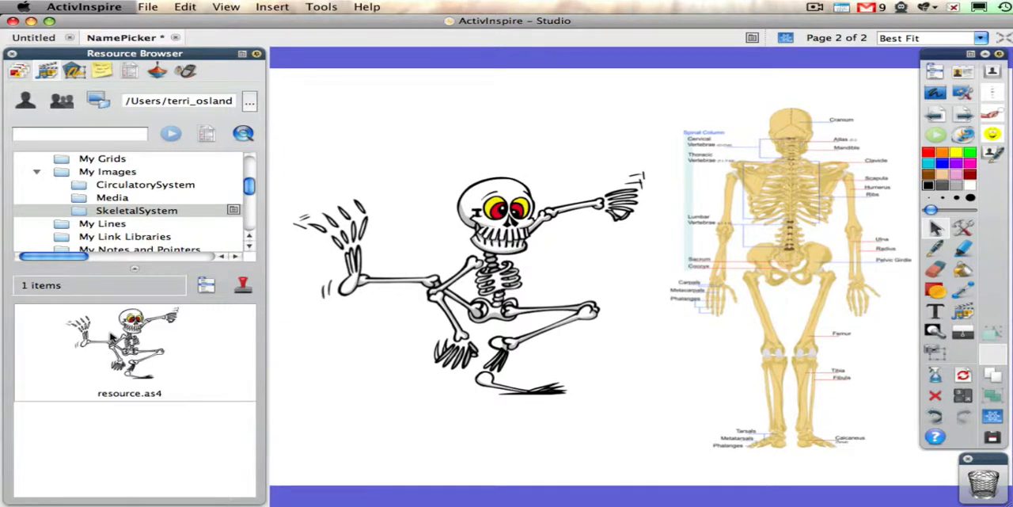
{"action": "mouse_move", "coordinate": [228, 355]}
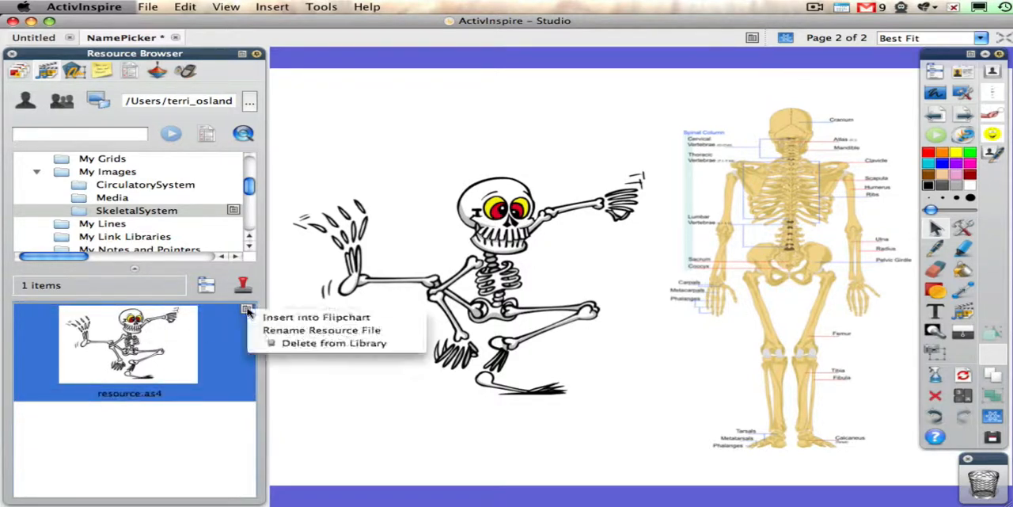
{"action": "mouse_move", "coordinate": [320, 330]}
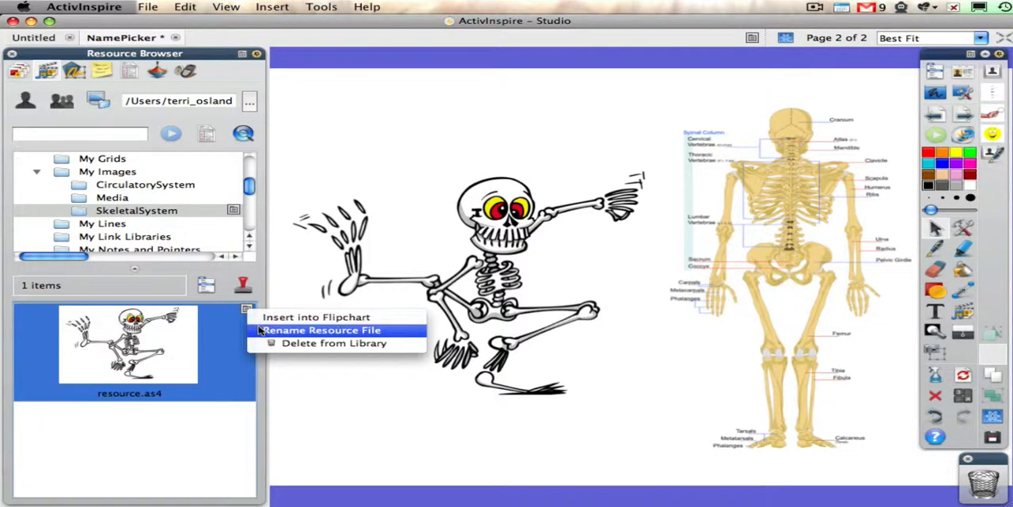
- Rename resource.as4 to SkeletonFun.as4
{"action": "left_click", "coordinate": [320, 330]}
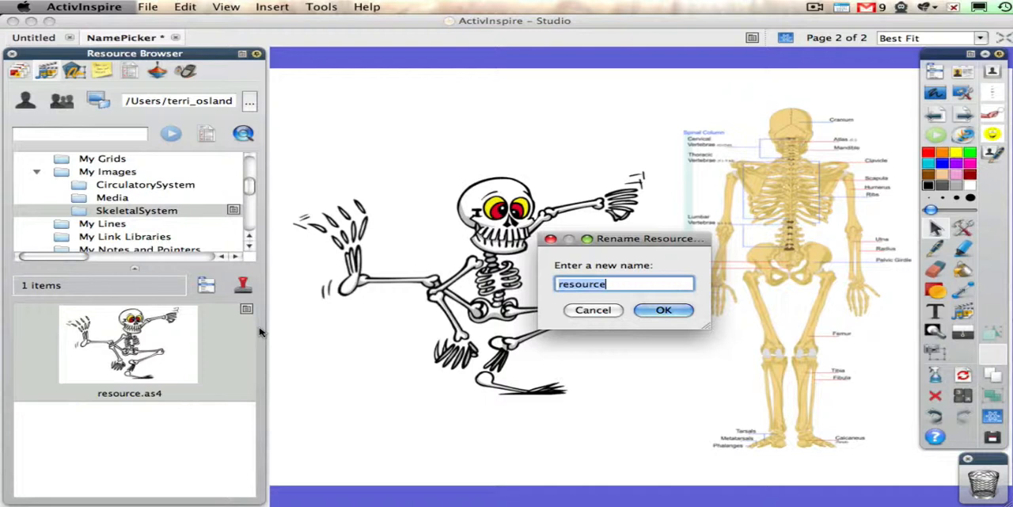
{"action": "type", "text": "Skele"}
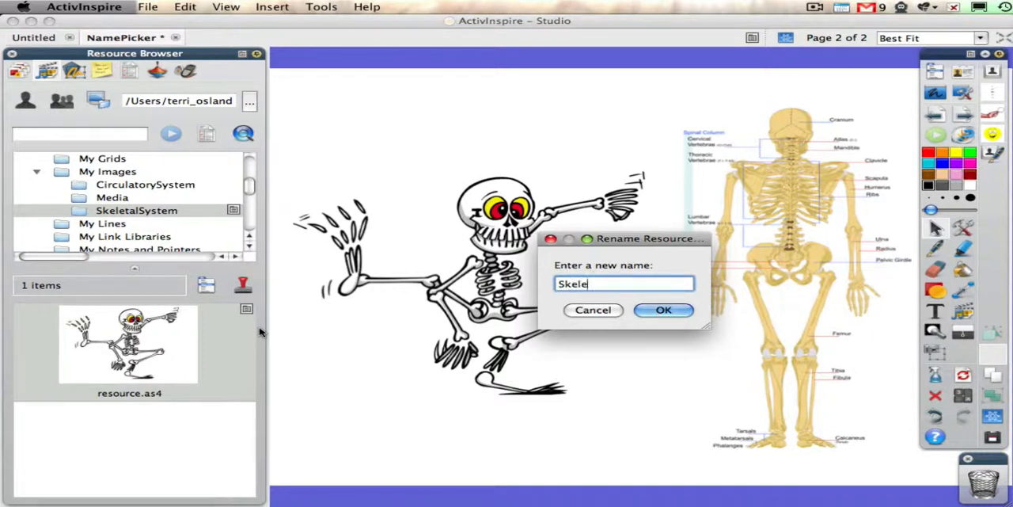
{"action": "type", "text": "tonFun"}
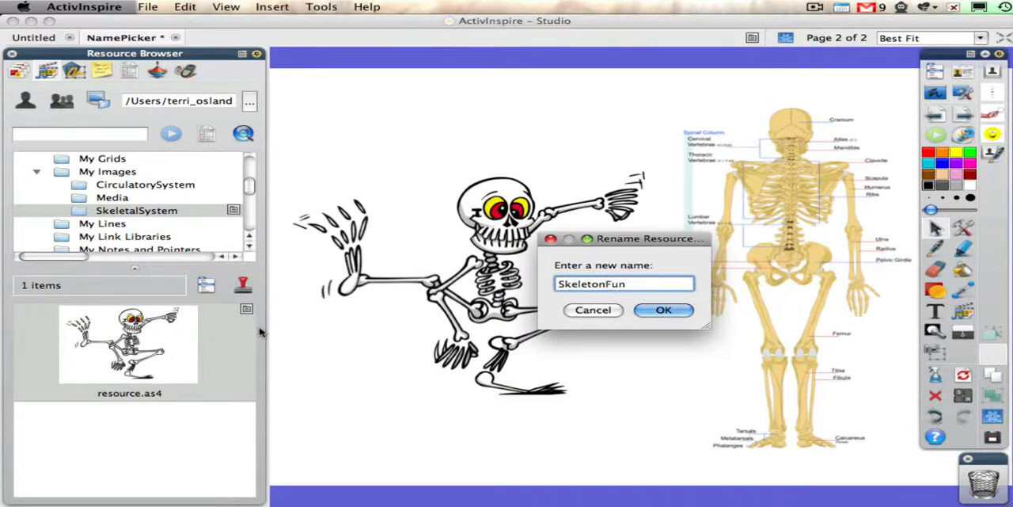
{"action": "left_click", "coordinate": [663, 311]}
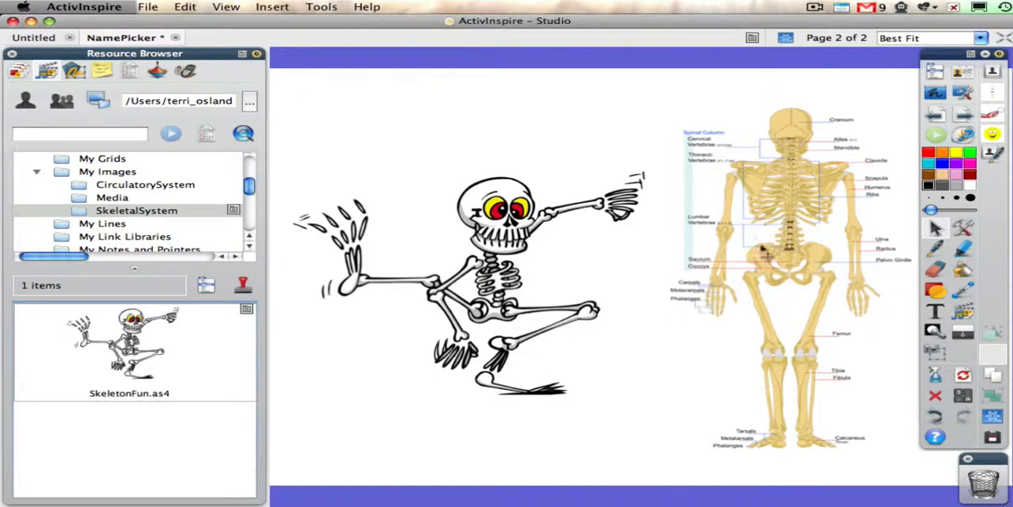
{"action": "mouse_move", "coordinate": [779, 209]}
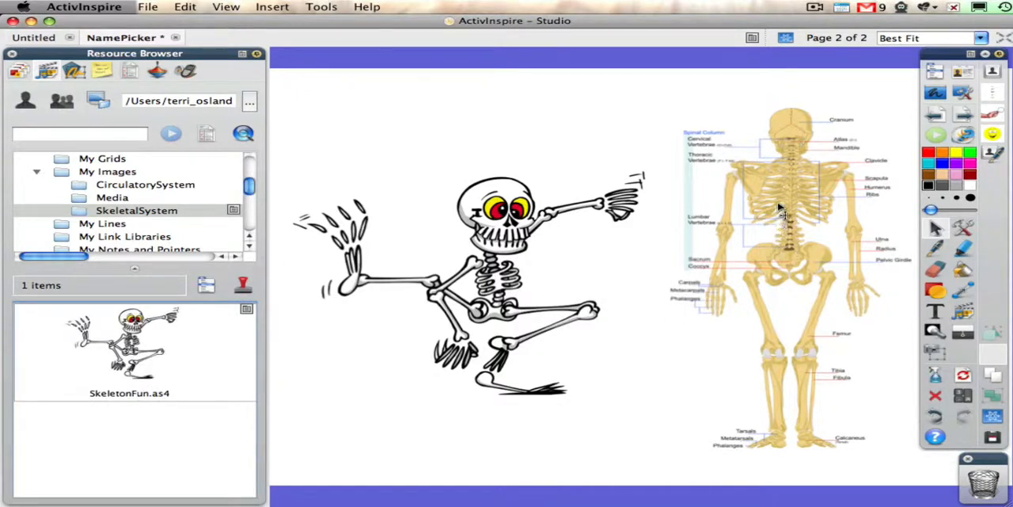
{"action": "mouse_move", "coordinate": [784, 203]}
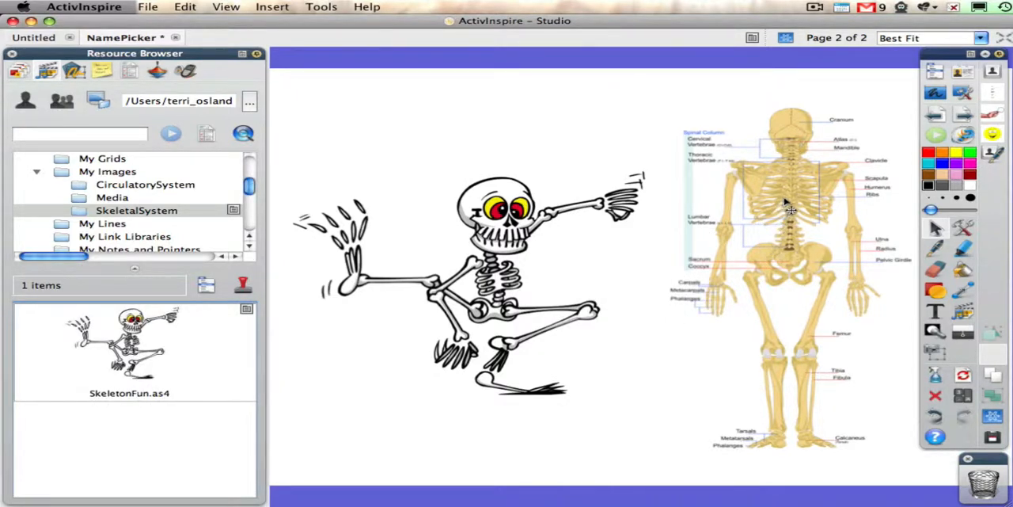
- Store the labelled skeleton poster in SkeletalSystem and rename it SkeletonPosterior
{"action": "left_click", "coordinate": [789, 206]}
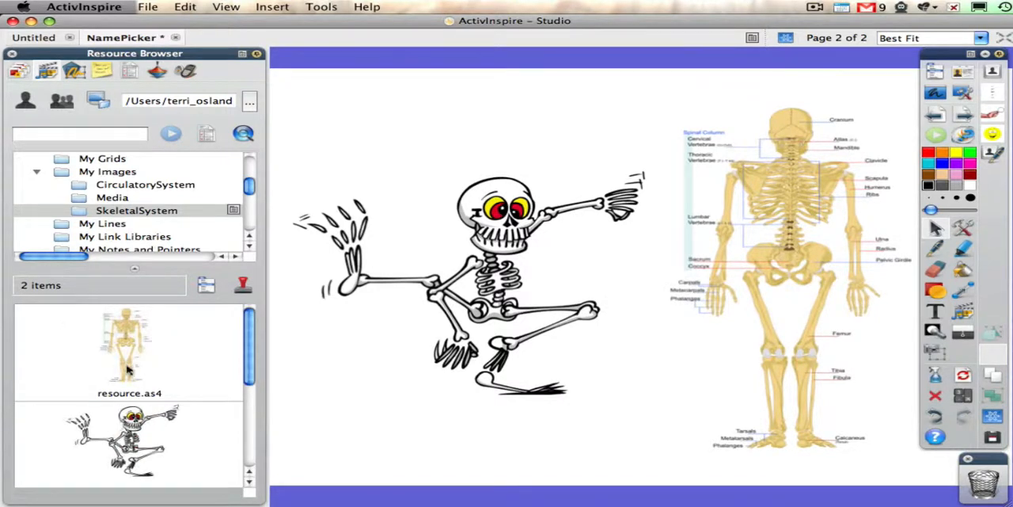
{"action": "right_click", "coordinate": [127, 345]}
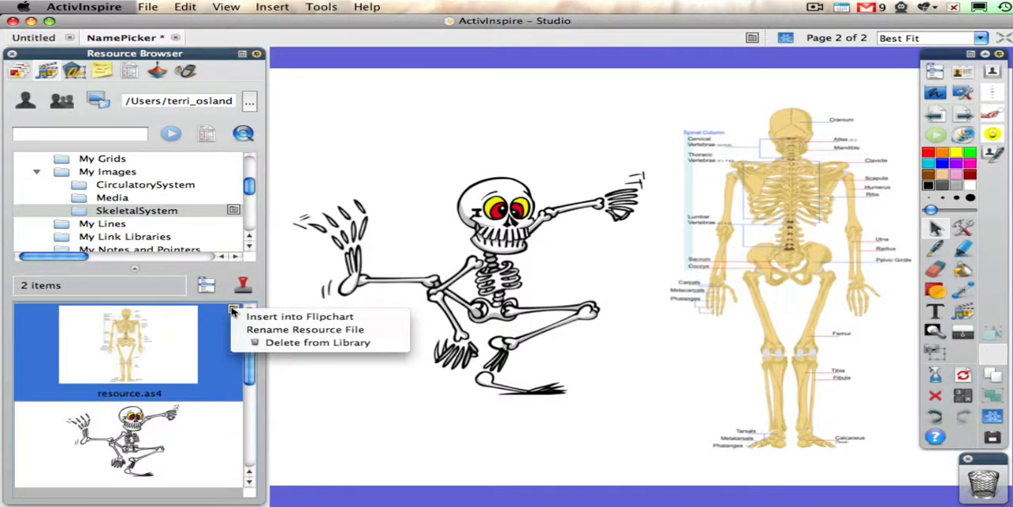
{"action": "left_click", "coordinate": [304, 329]}
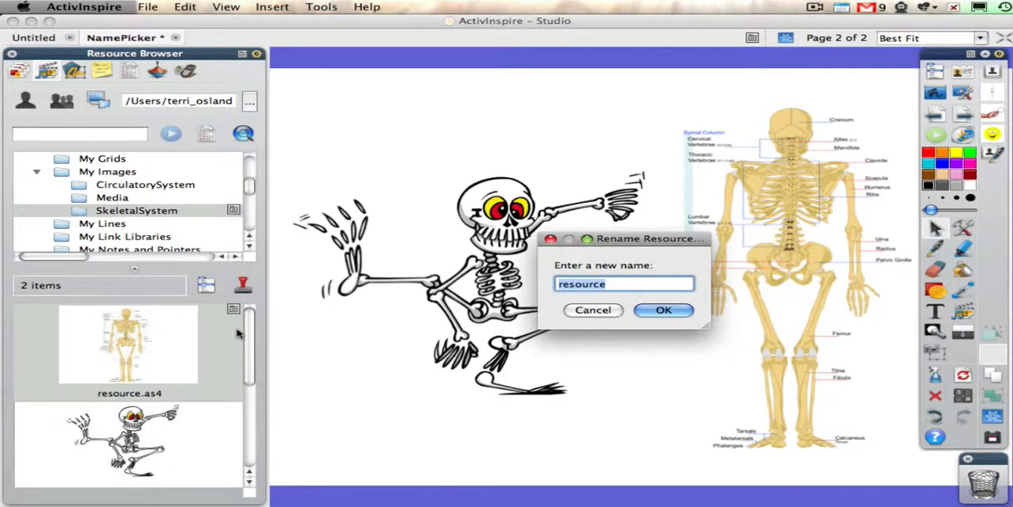
{"action": "type", "text": "Skeleton"}
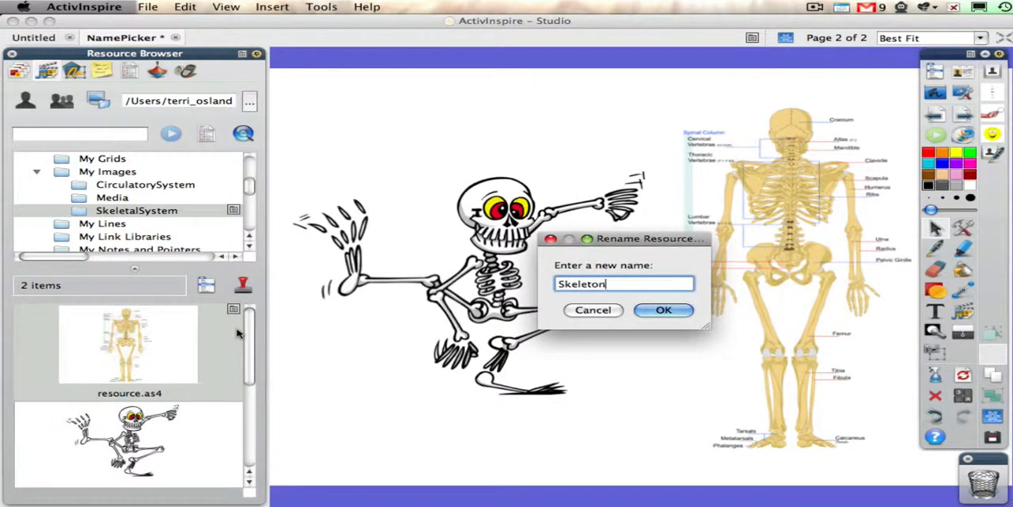
{"action": "type", "text": "Posterior"}
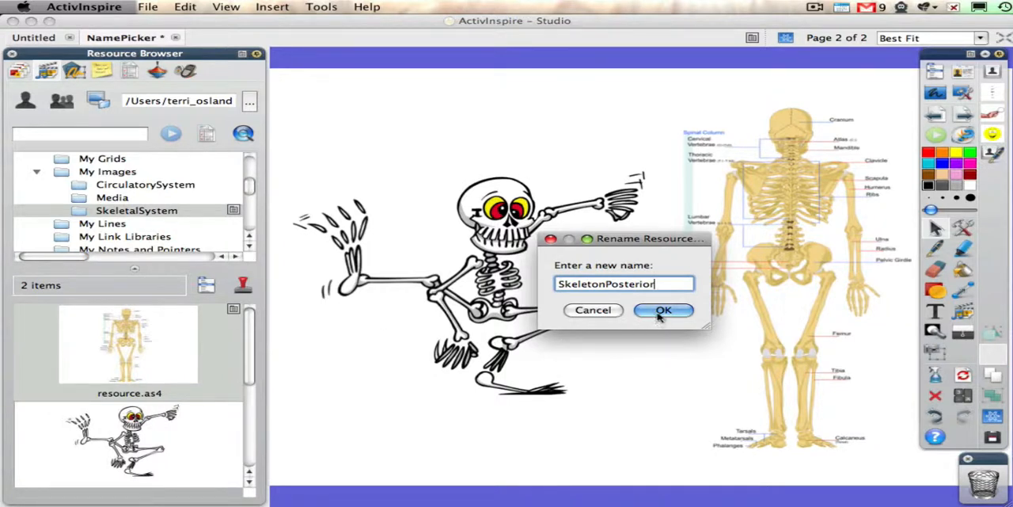
{"action": "left_click", "coordinate": [663, 310]}
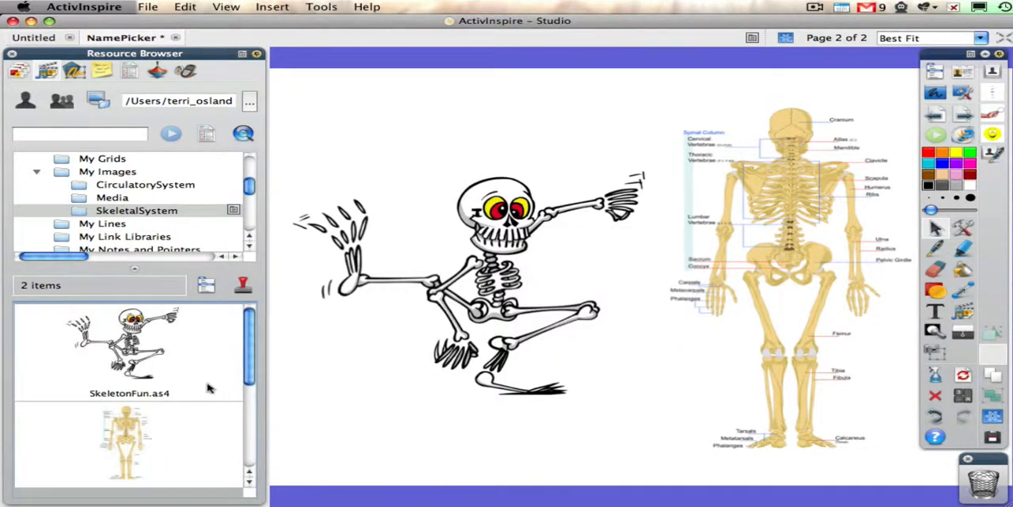
{"action": "mouse_move", "coordinate": [938, 133]}
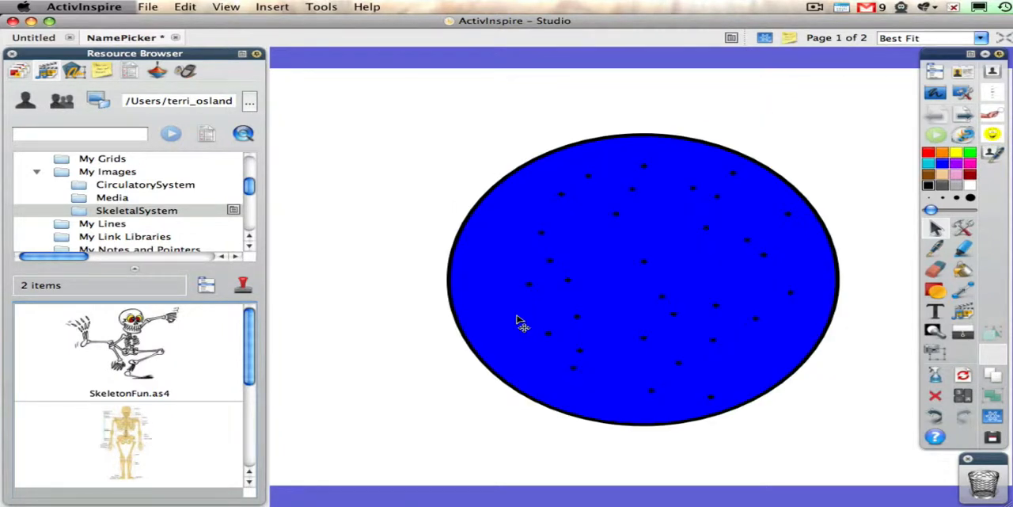
{"action": "mouse_move", "coordinate": [551, 247]}
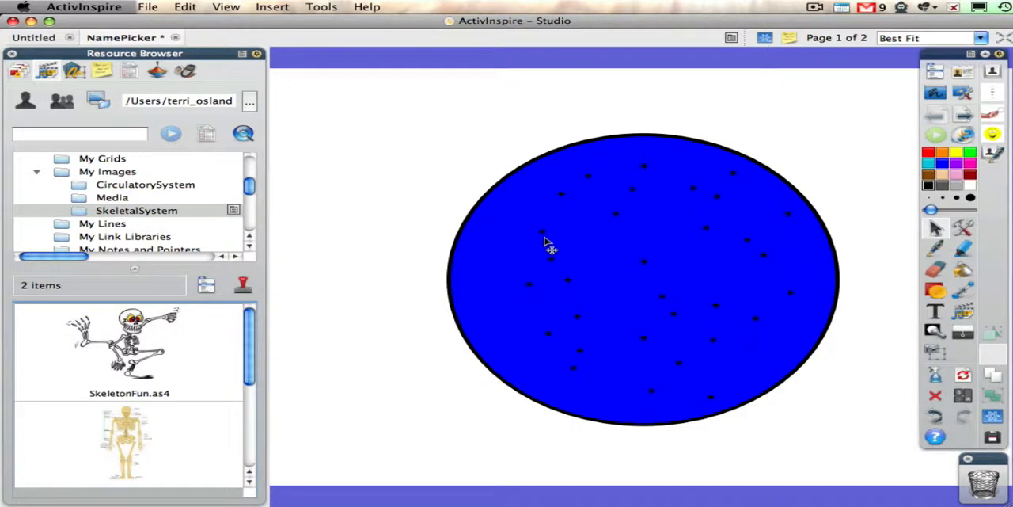
{"action": "type", "text": "Henry W"}
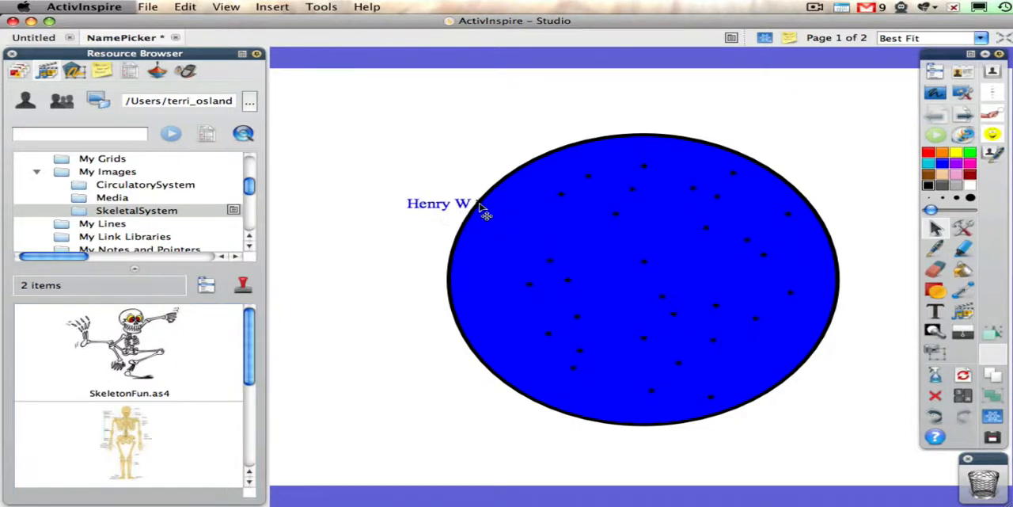
{"action": "left_click_drag", "start_coordinate": [439, 202], "coordinate": [351, 135]}
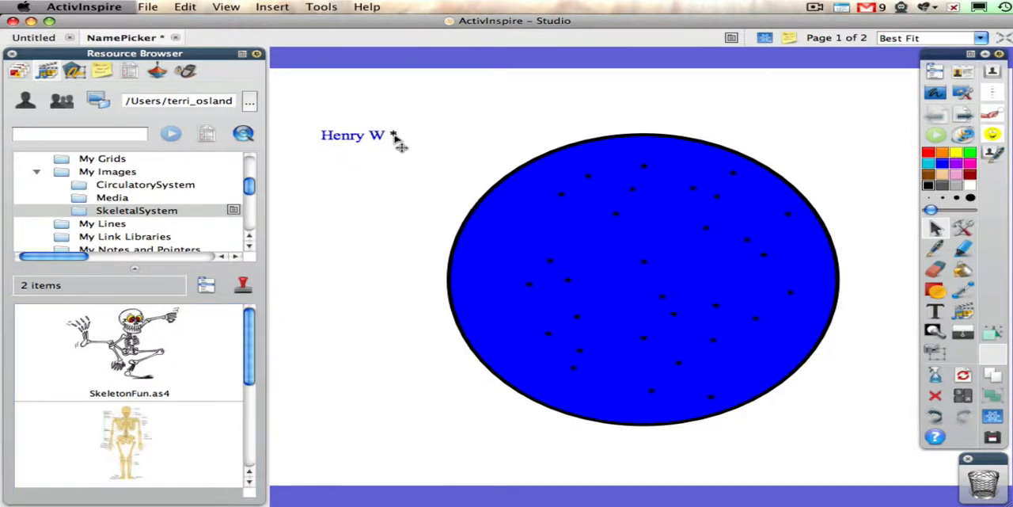
{"action": "mouse_move", "coordinate": [456, 241]}
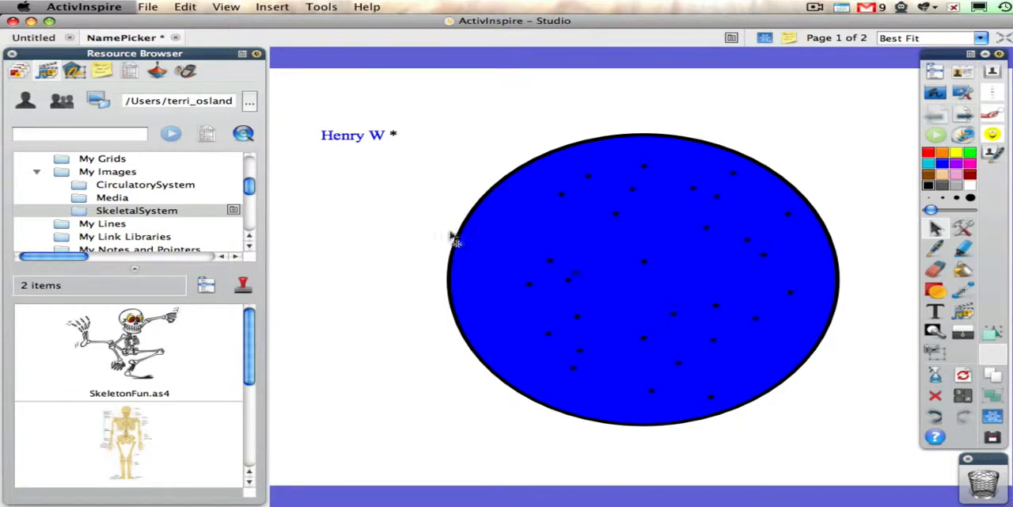
{"action": "left_click", "coordinate": [642, 364]}
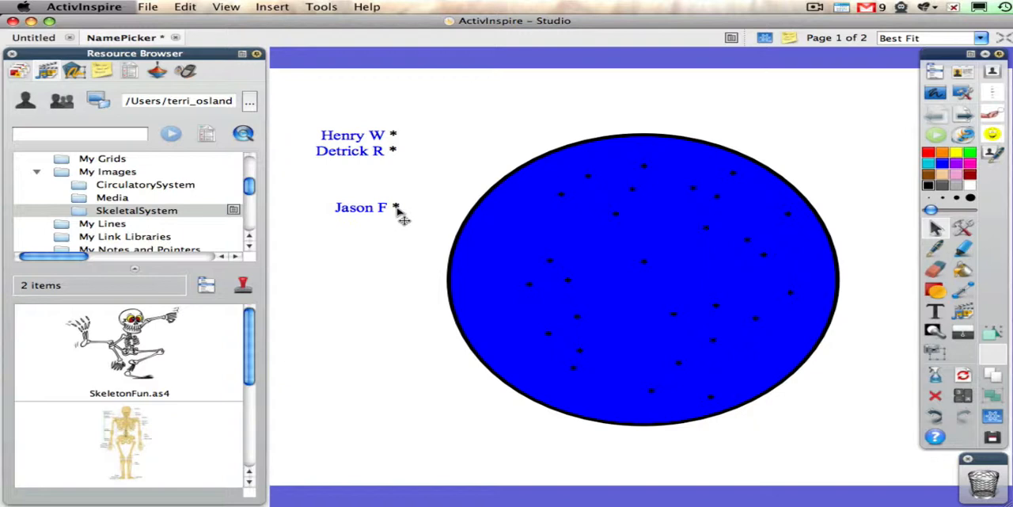
{"action": "left_click_drag", "start_coordinate": [361, 208], "coordinate": [348, 168]}
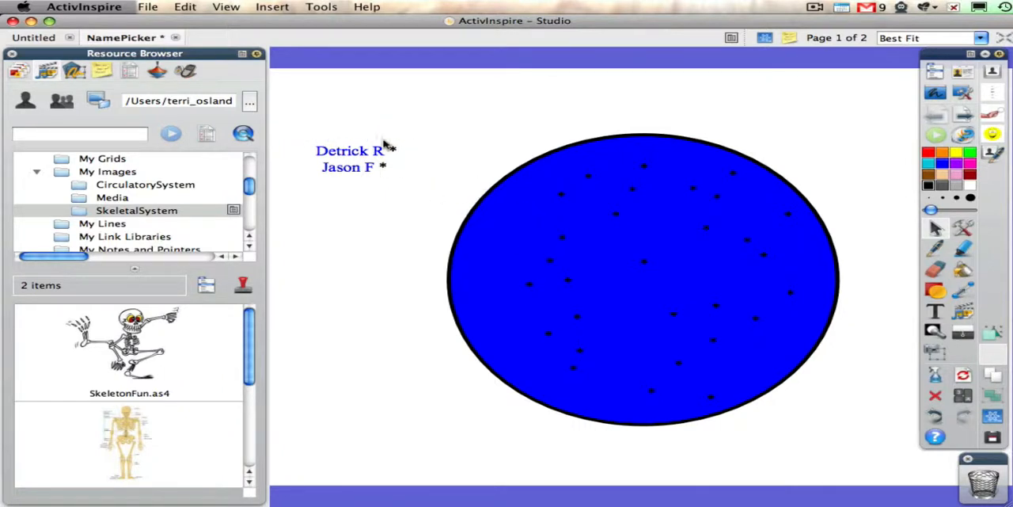
{"action": "left_click", "coordinate": [352, 158]}
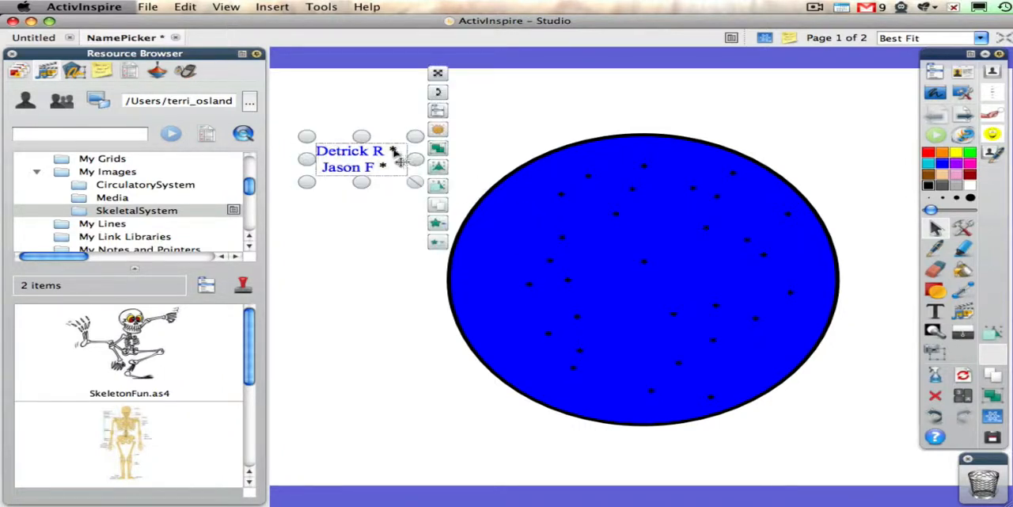
{"action": "left_click", "coordinate": [399, 288]}
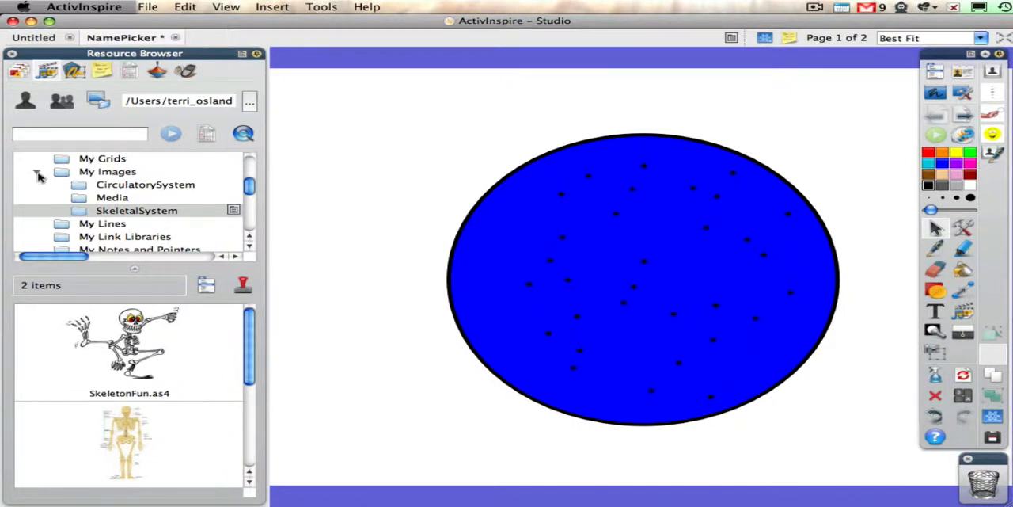
- Collapse My Images and select the Templates folder listing 15 items
{"action": "left_click", "coordinate": [37, 171]}
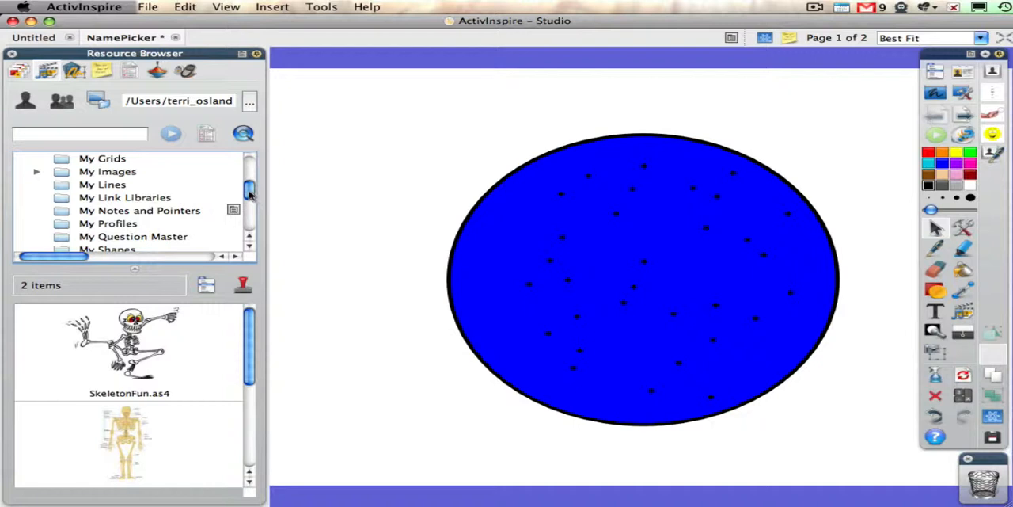
{"action": "scroll", "scroll_direction": "down", "scroll_amount": 3}
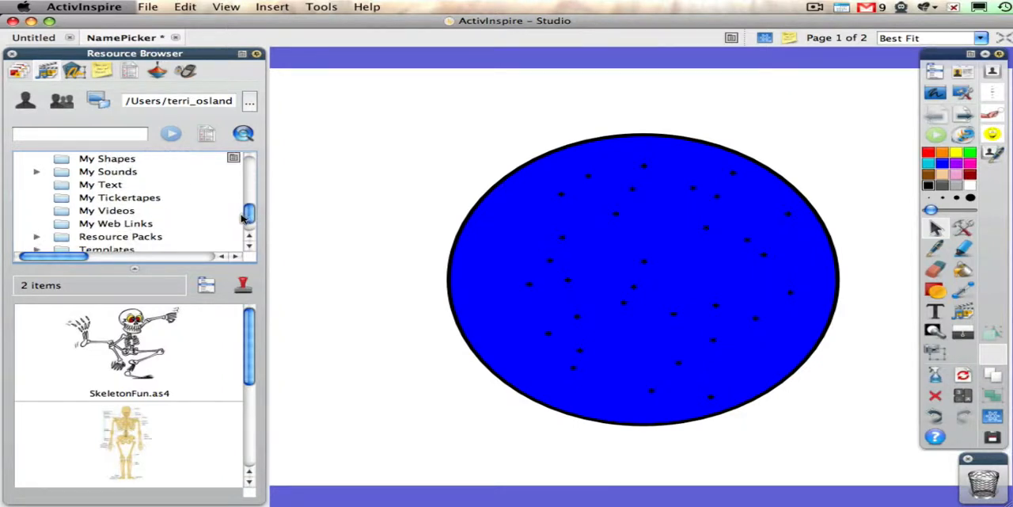
{"action": "scroll", "scroll_direction": "down", "scroll_amount": 3}
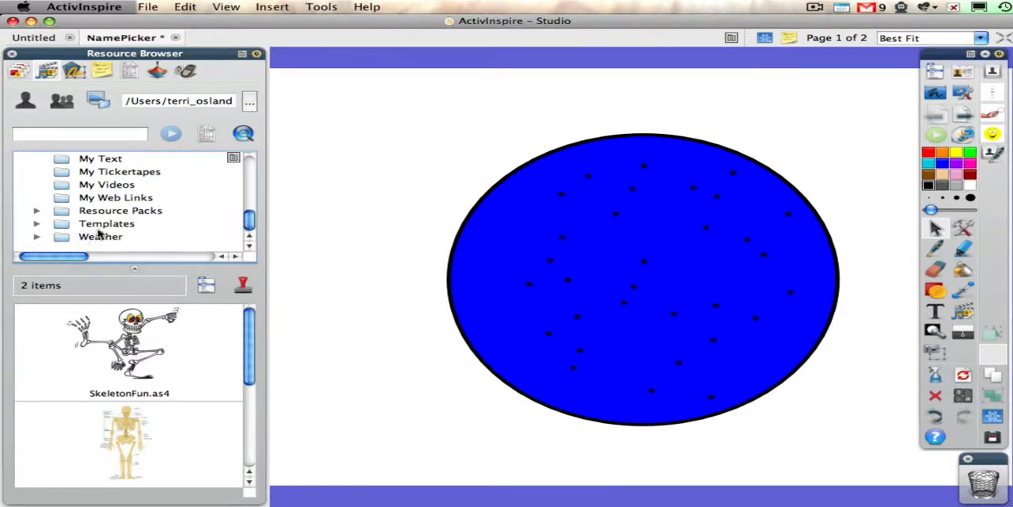
{"action": "left_click", "coordinate": [106, 223]}
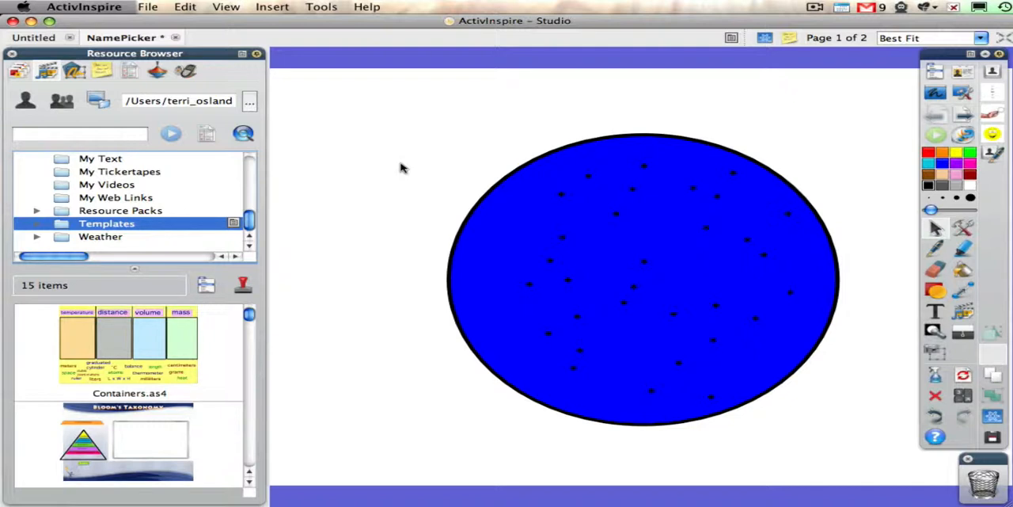
{"action": "mouse_move", "coordinate": [367, 169]}
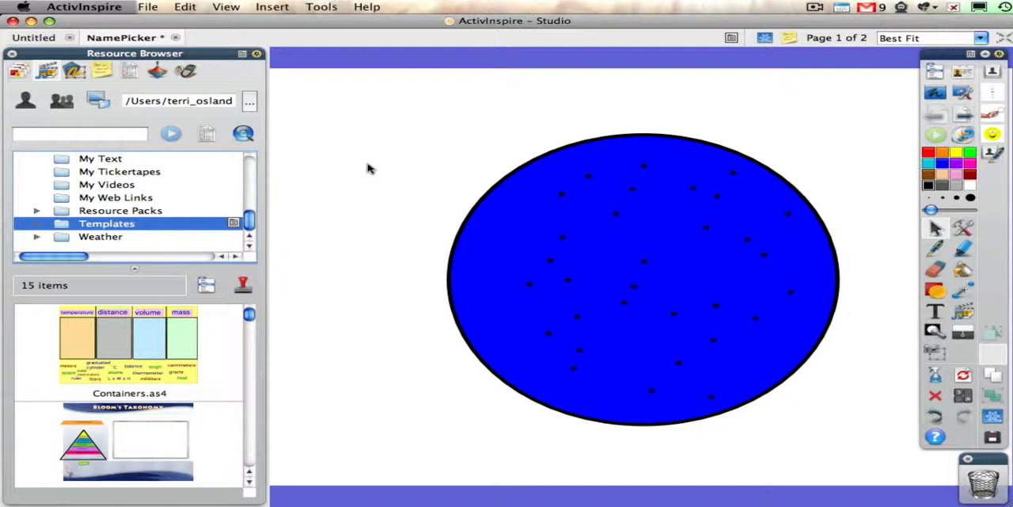
- Add the blue circle page to Templates via Add to Resource Library > Add Page
{"action": "right_click", "coordinate": [367, 168]}
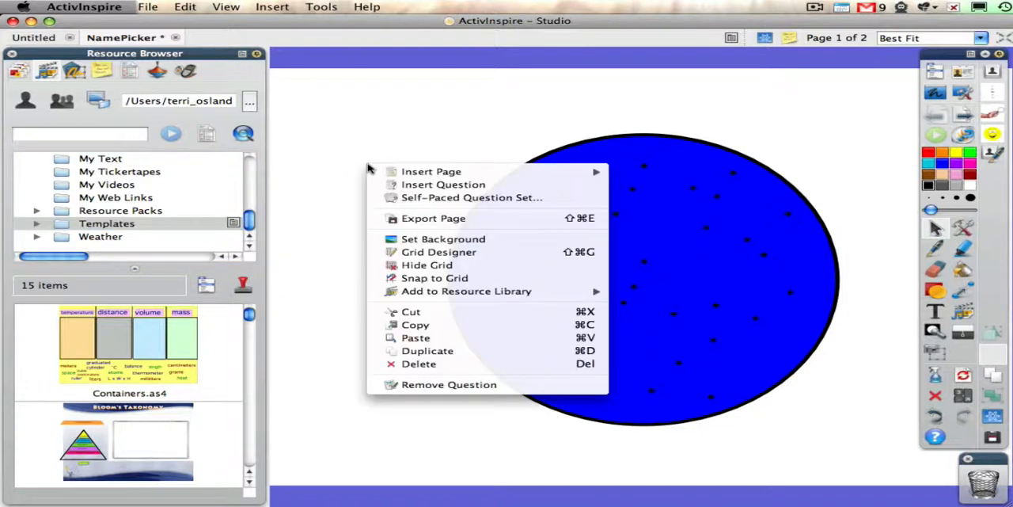
{"action": "mouse_move", "coordinate": [444, 238]}
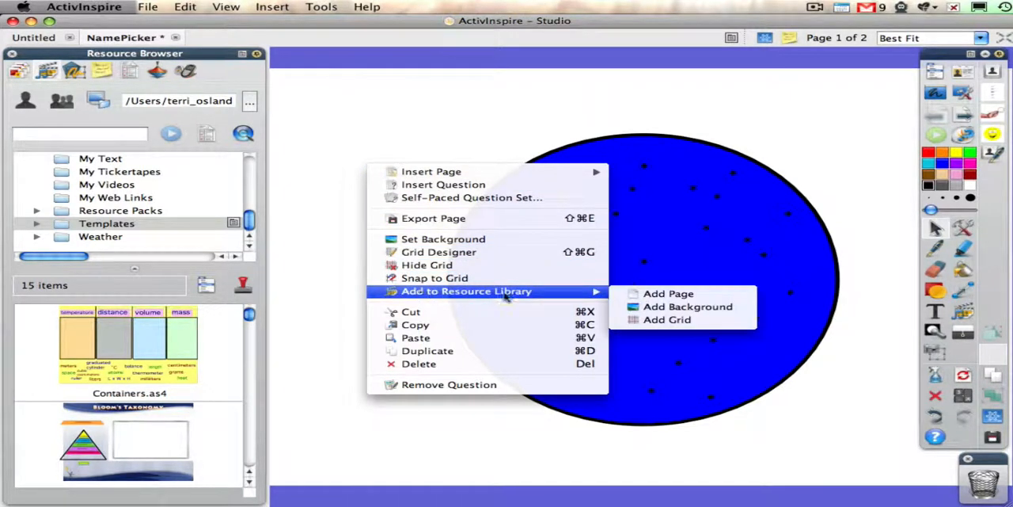
{"action": "mouse_move", "coordinate": [668, 294]}
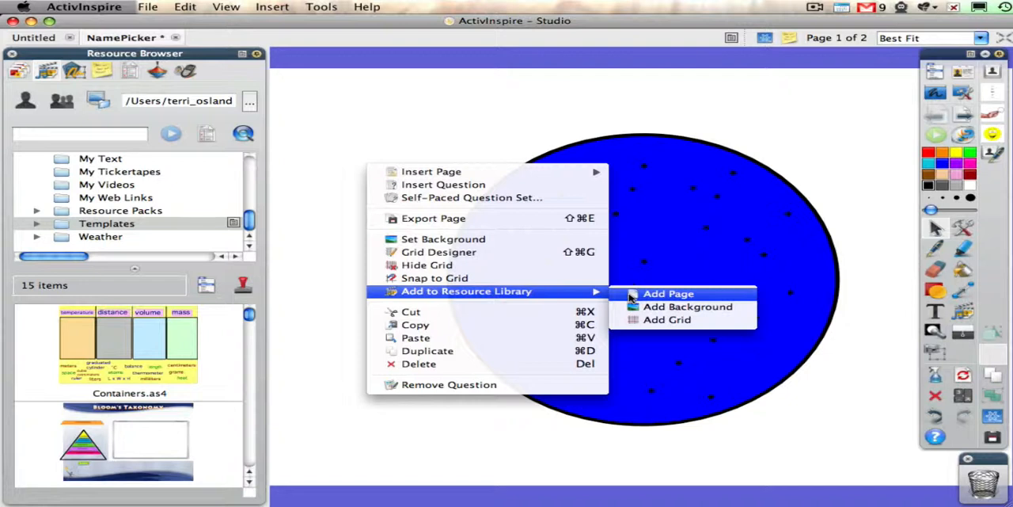
{"action": "mouse_move", "coordinate": [631, 297]}
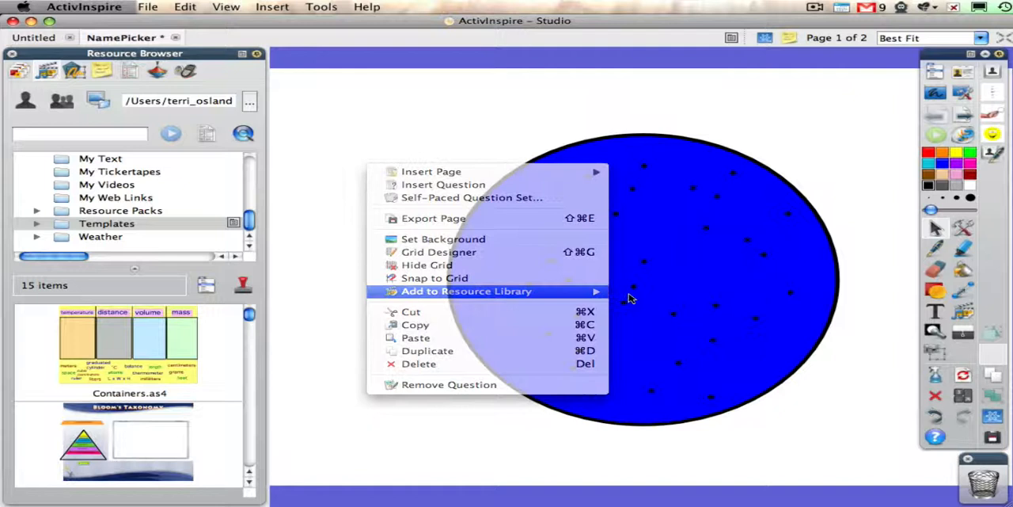
{"action": "left_click", "coordinate": [466, 291]}
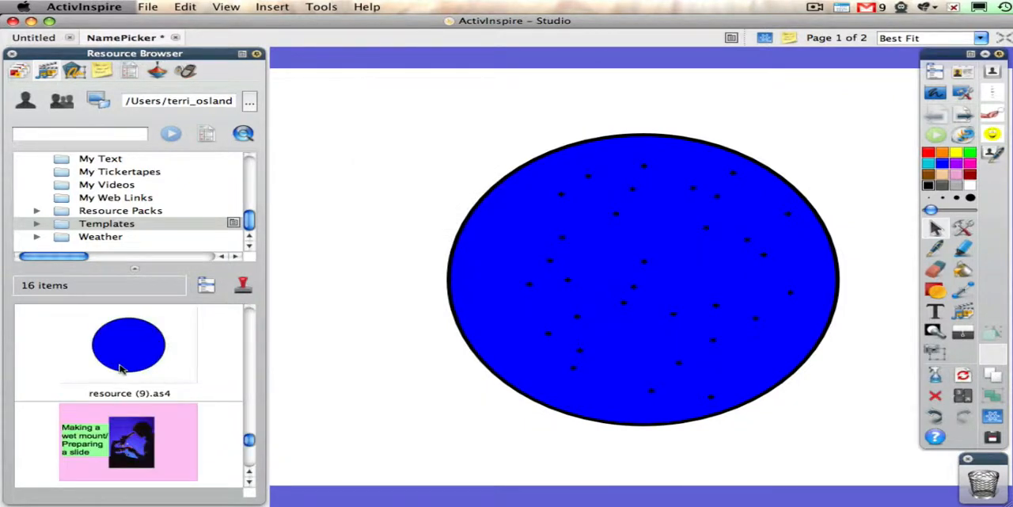
- Rename resource (9).as4 in Templates to NamePicker
{"action": "right_click", "coordinate": [126, 345]}
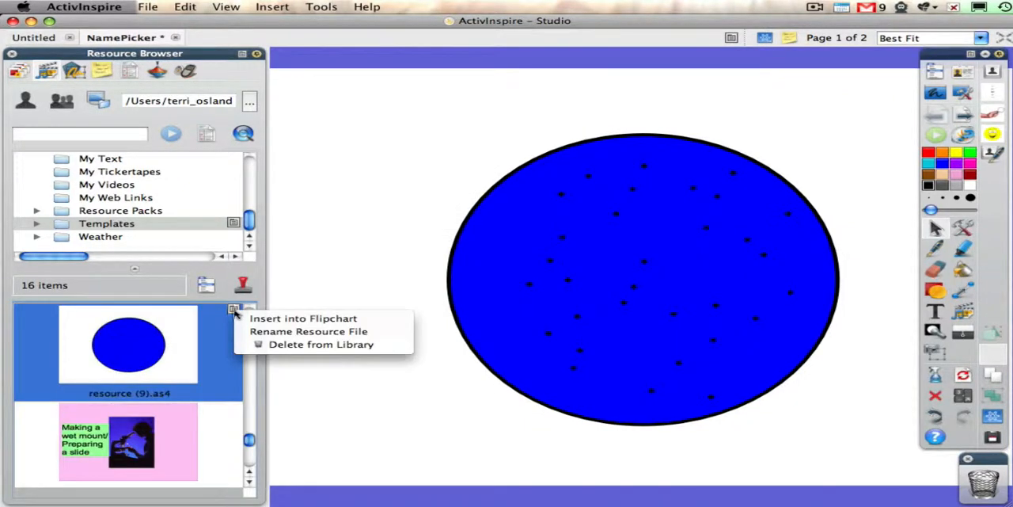
{"action": "left_click", "coordinate": [307, 331]}
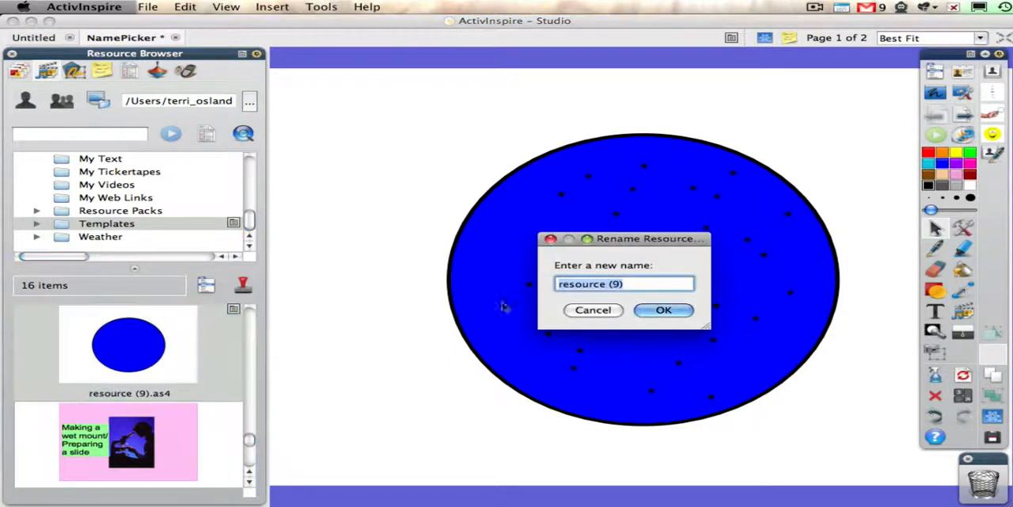
{"action": "type", "text": "NamePi"}
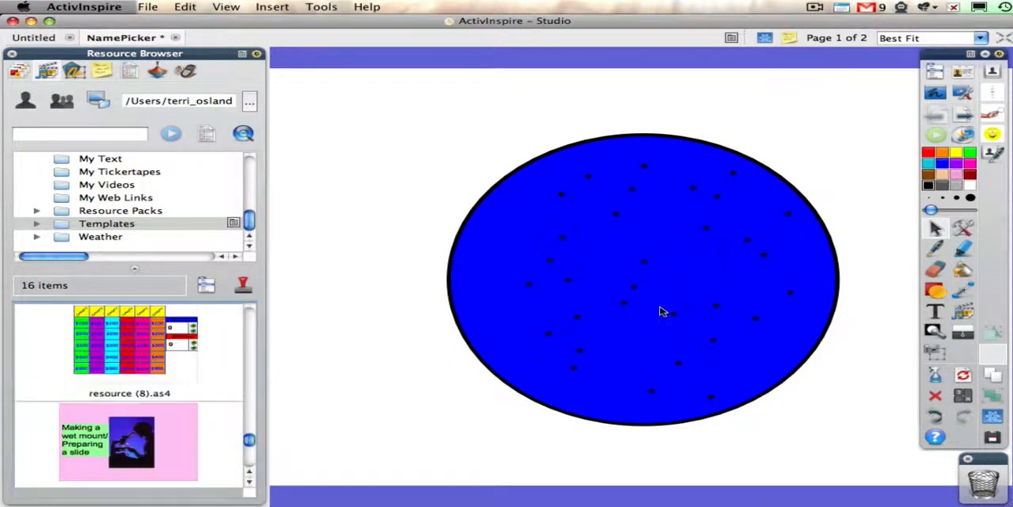
{"action": "scroll", "scroll_direction": "down", "scroll_amount": 3}
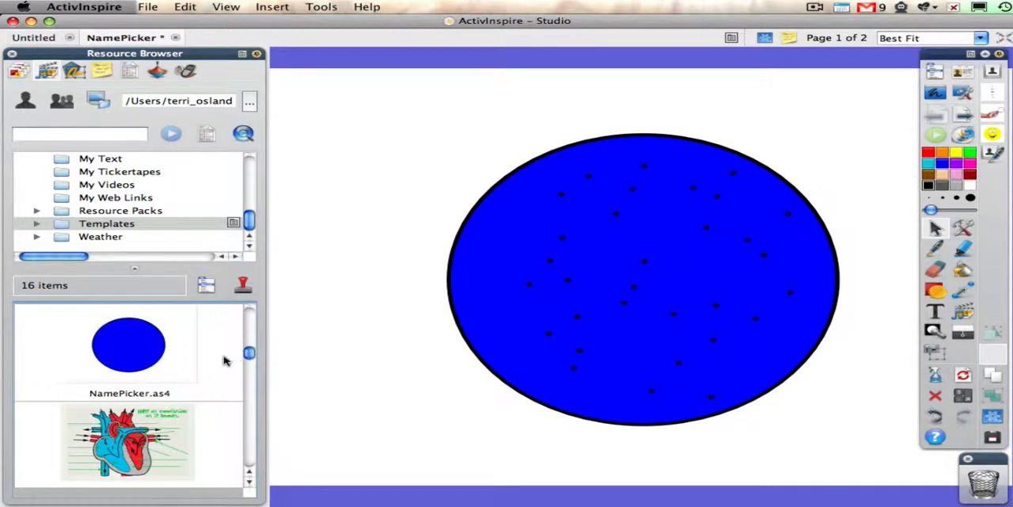
{"action": "mouse_move", "coordinate": [367, 310]}
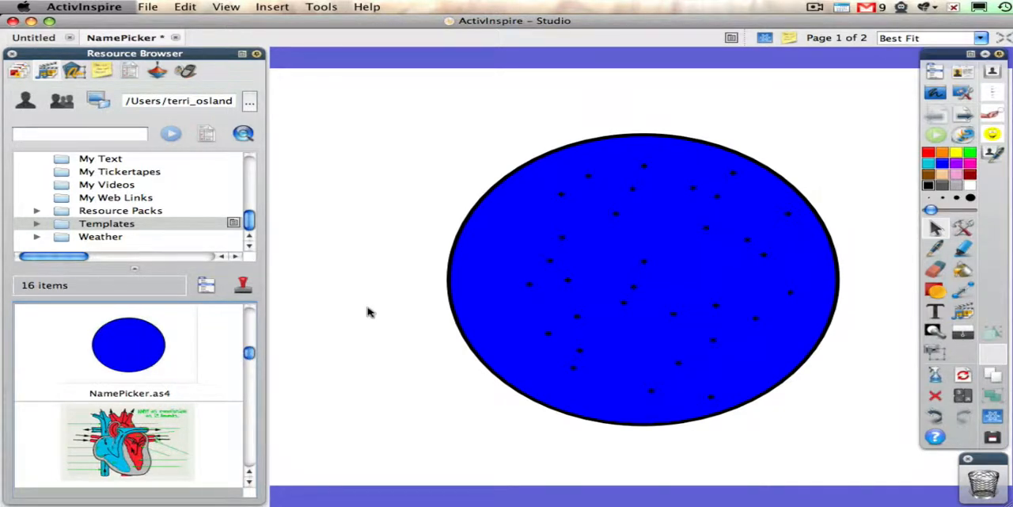